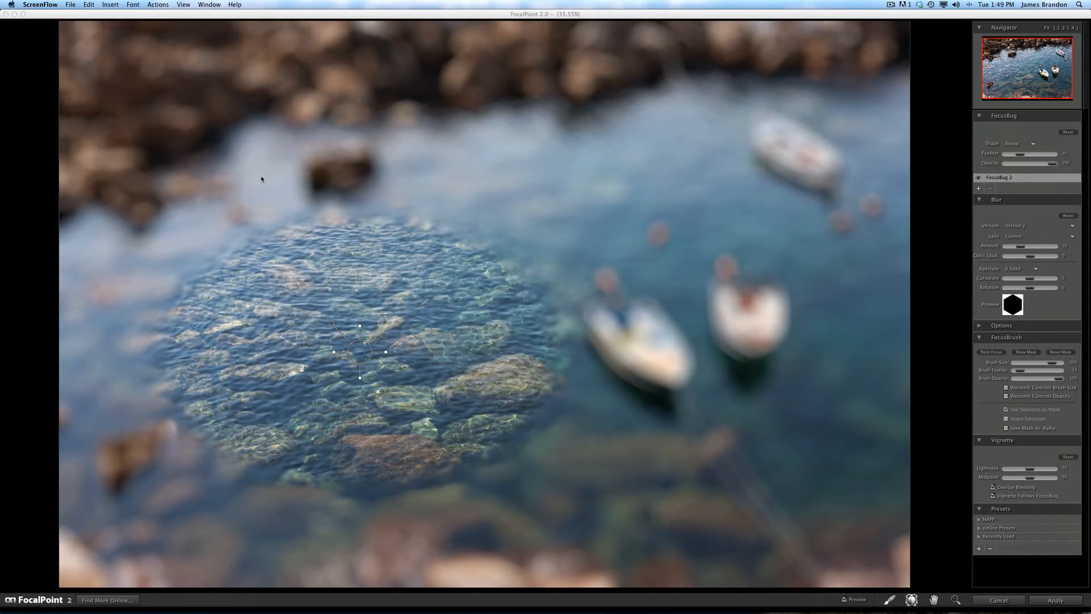
{"action": "mouse_move", "coordinate": [367, 332]}
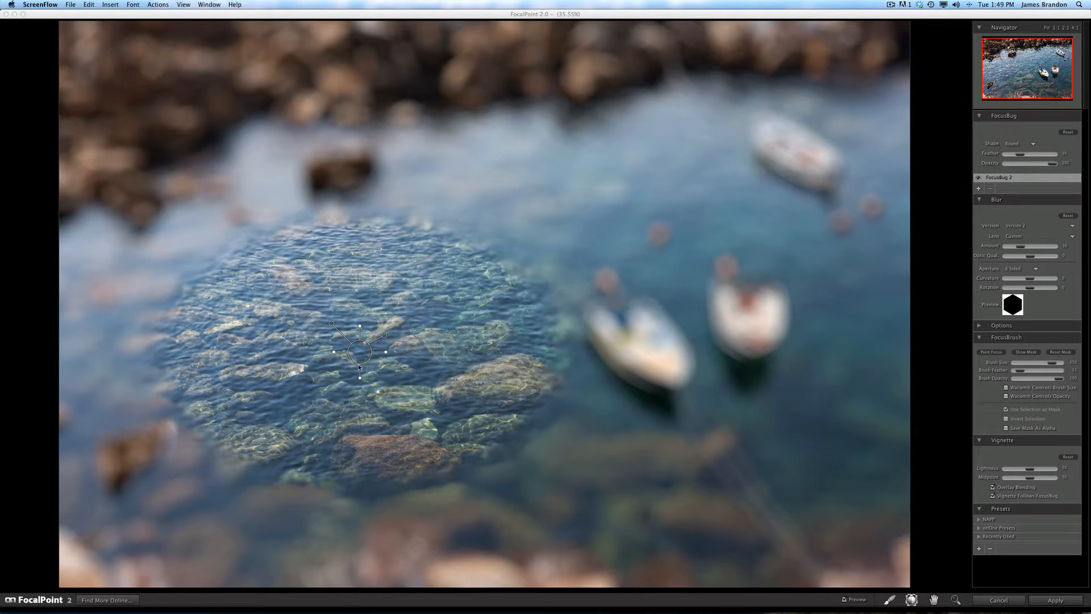
{"action": "mouse_move", "coordinate": [427, 373]}
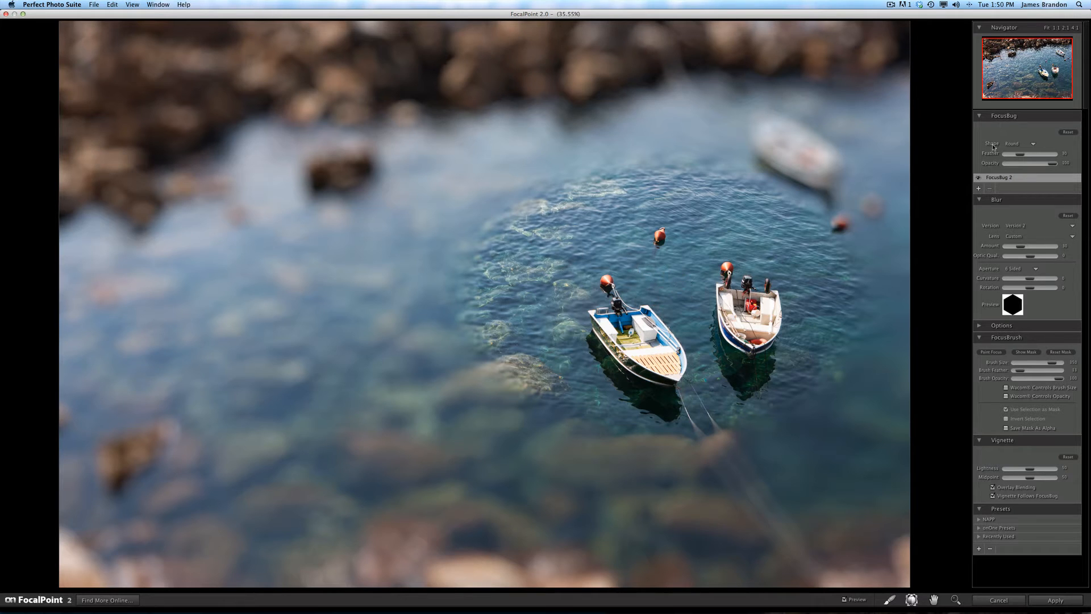
Step: Change the FocusBug shape from round to Planar
{"action": "left_click", "coordinate": [1017, 143]}
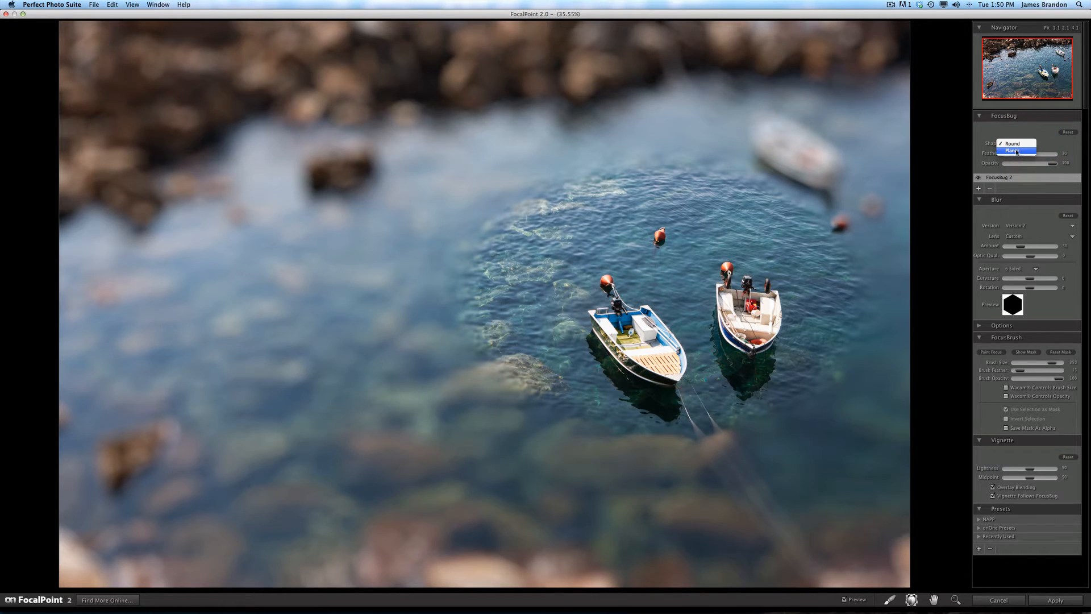
{"action": "left_click", "coordinate": [1013, 151]}
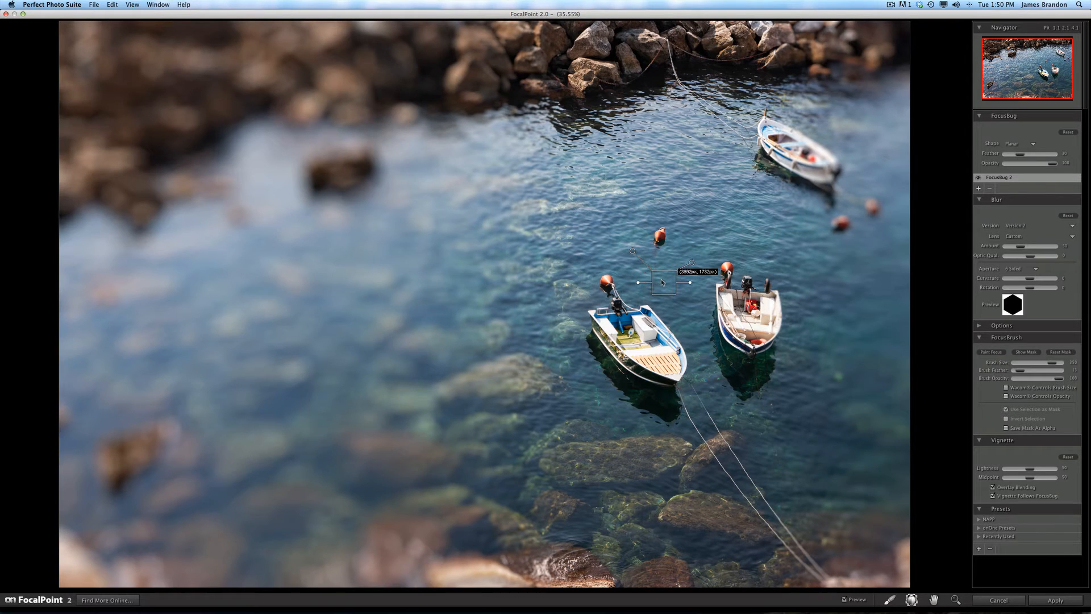
{"action": "mouse_move", "coordinate": [660, 281]}
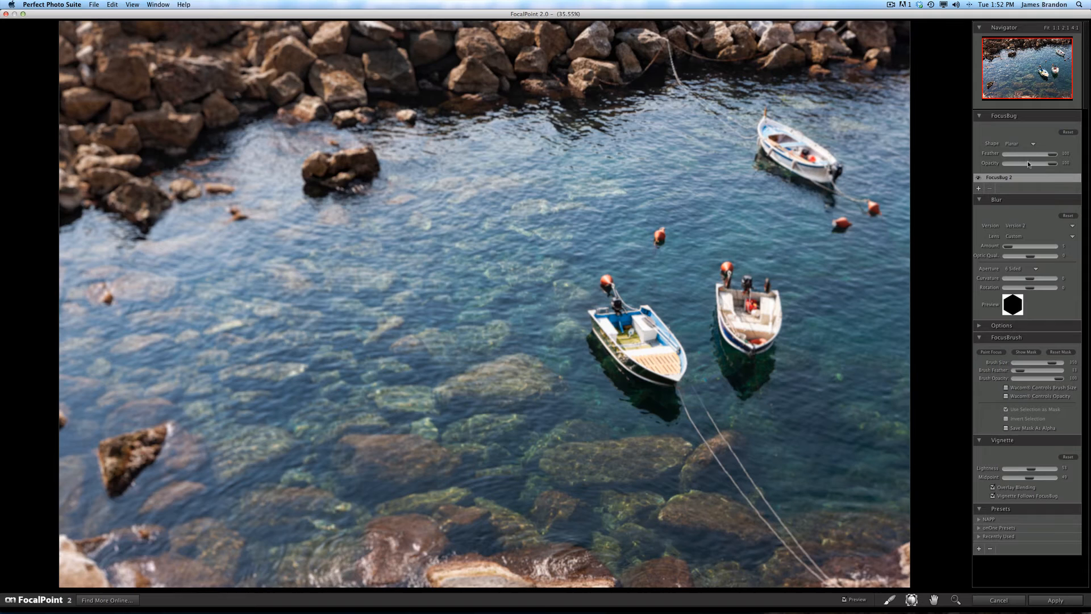
{"action": "mouse_move", "coordinate": [717, 142]}
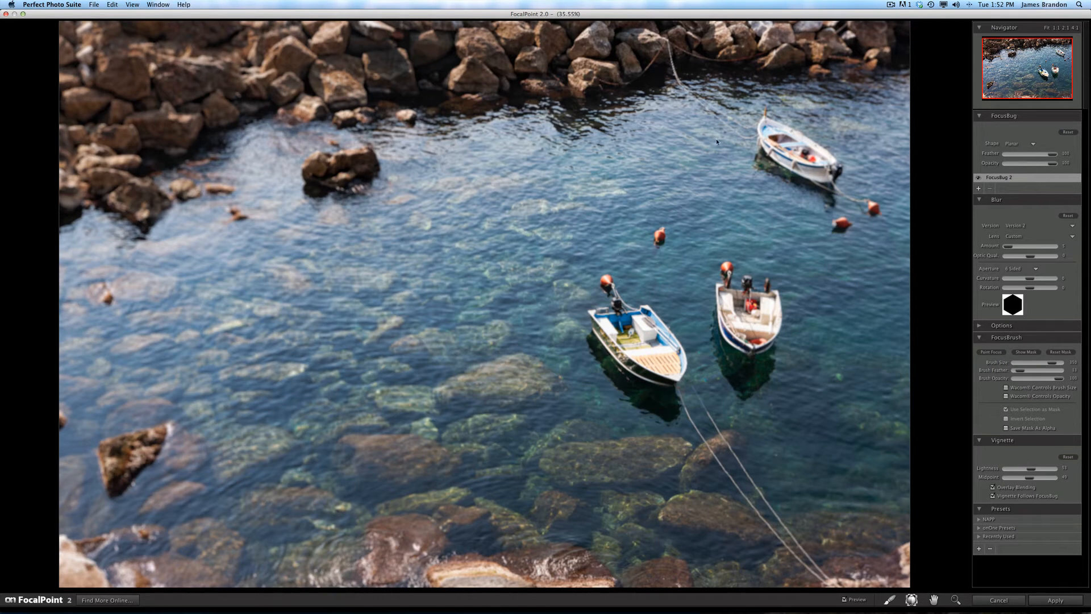
Step: Lower Blur Amount to a small value and raise FocusBug Feather to 100
{"action": "left_click", "coordinate": [640, 282]}
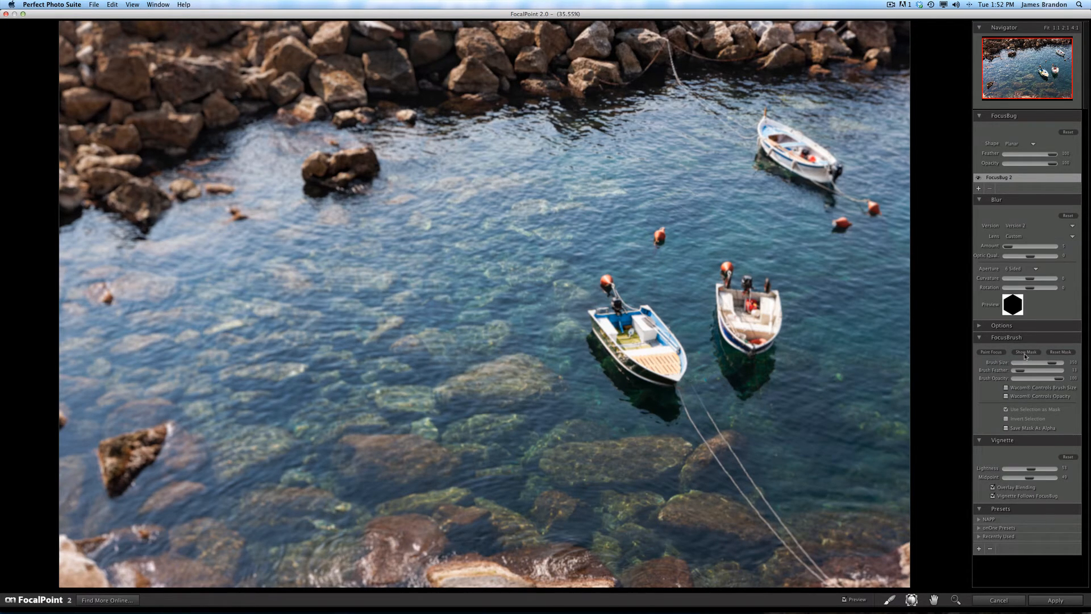
Step: Reduce FocusBug Feather to about 22, checking the transition with Show Mask
{"action": "left_click", "coordinate": [1026, 351]}
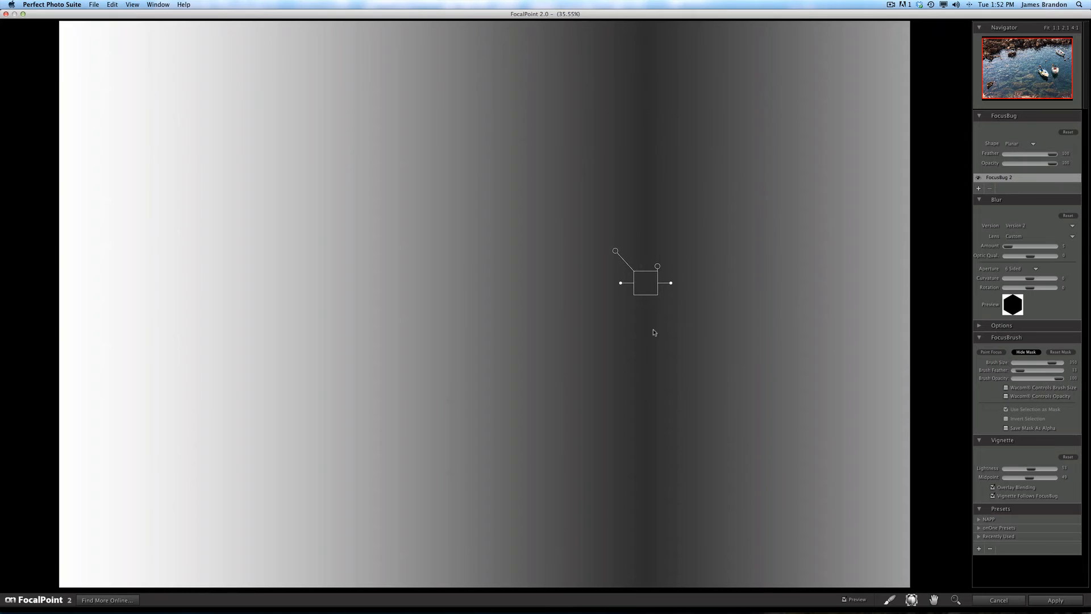
{"action": "mouse_move", "coordinate": [647, 238]}
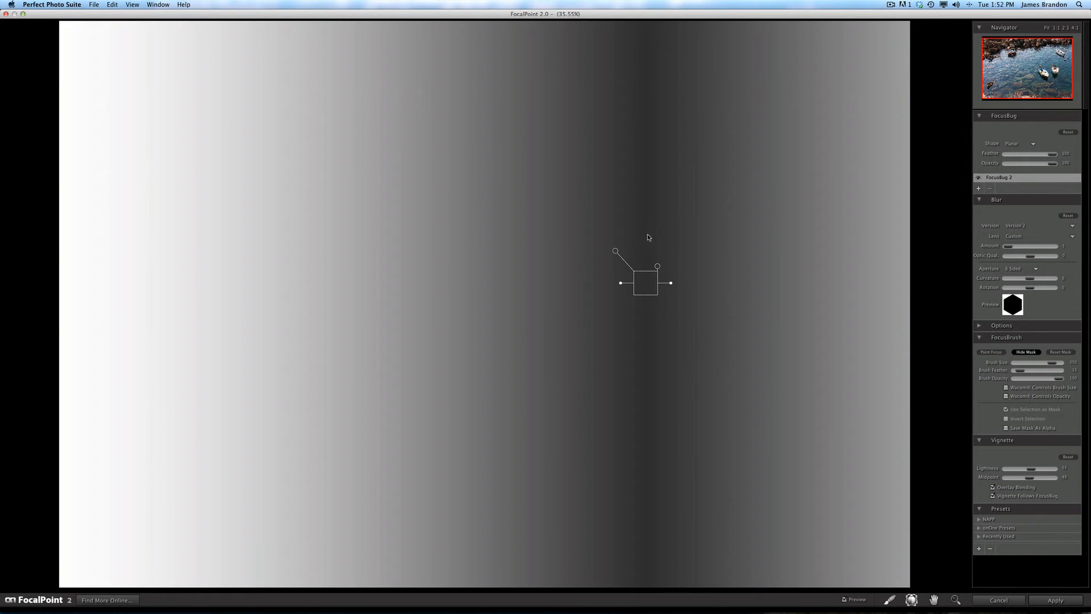
{"action": "mouse_move", "coordinate": [934, 261]}
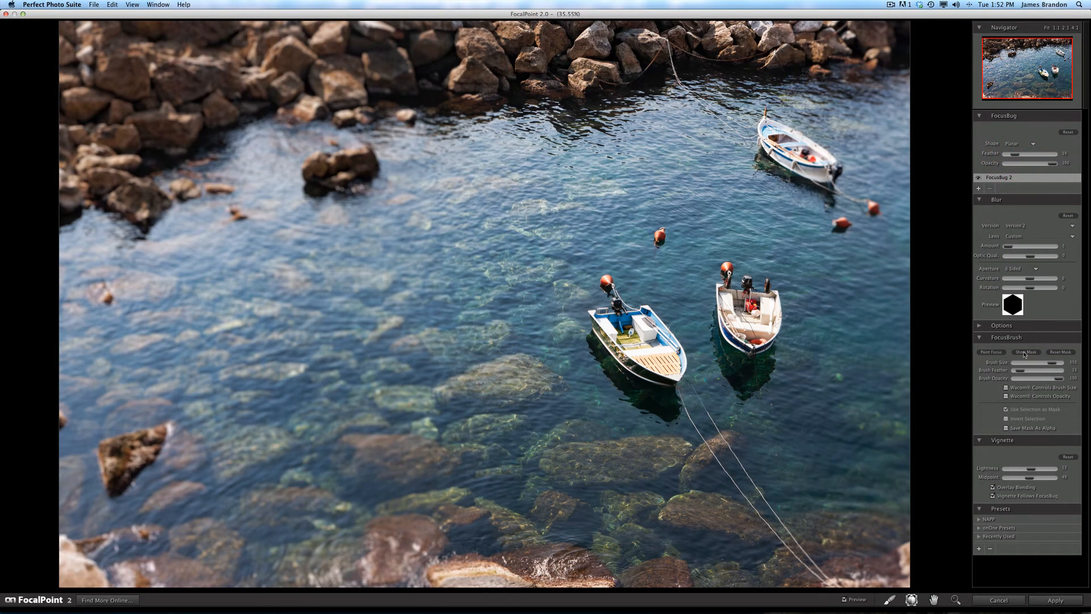
{"action": "left_click", "coordinate": [1026, 351]}
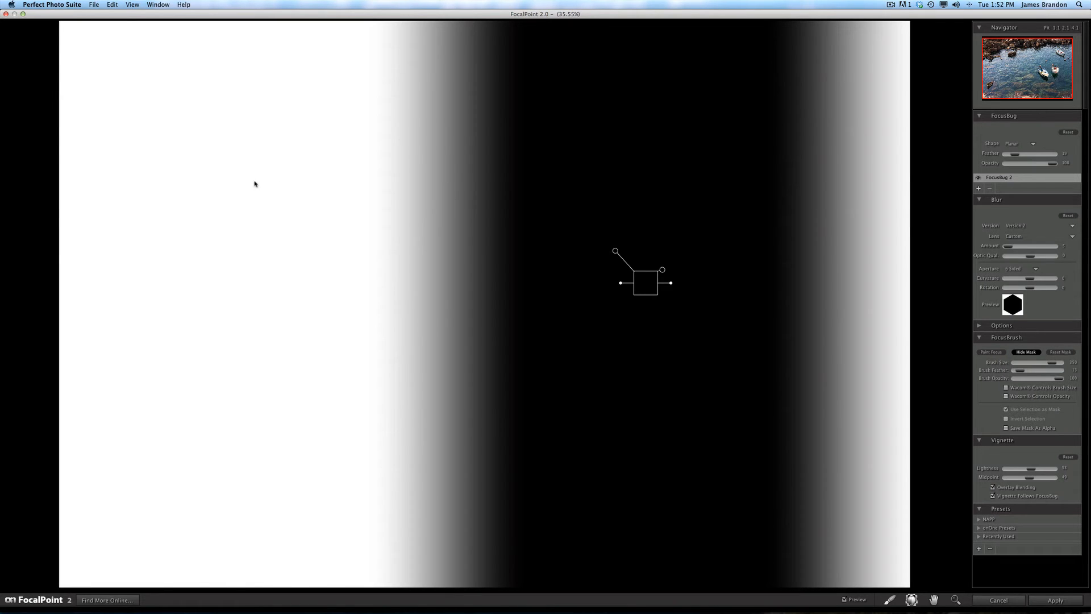
{"action": "mouse_move", "coordinate": [749, 221]}
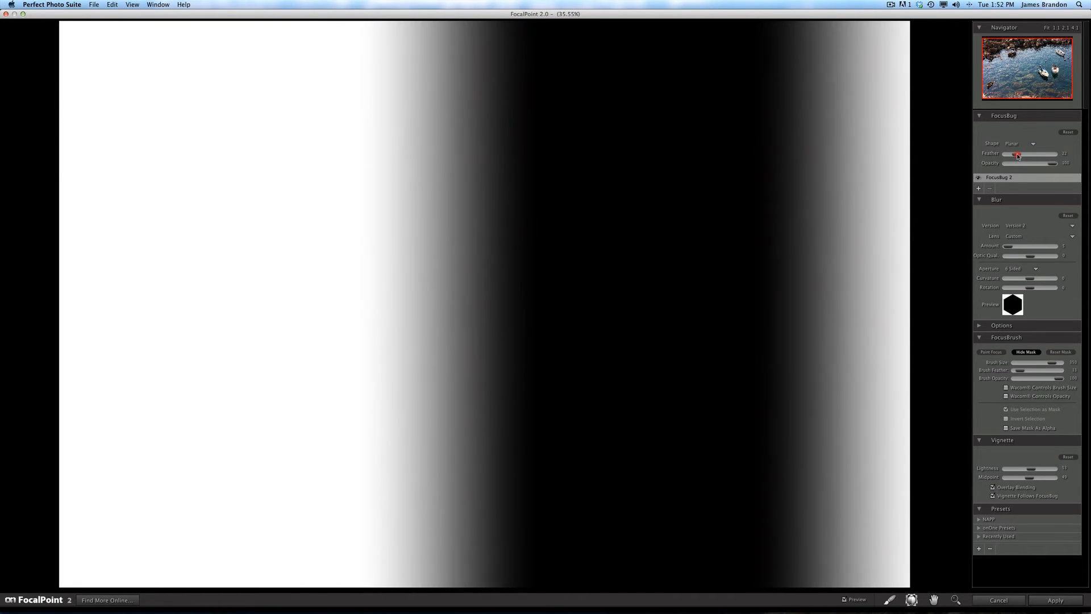
{"action": "left_click", "coordinate": [1026, 351]}
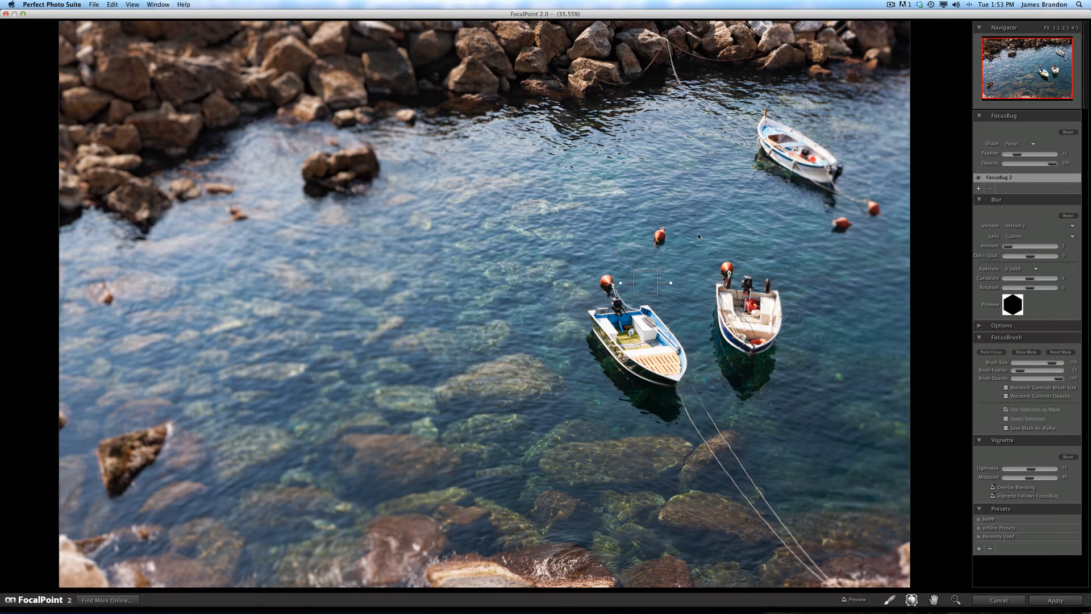
{"action": "mouse_move", "coordinate": [753, 239]}
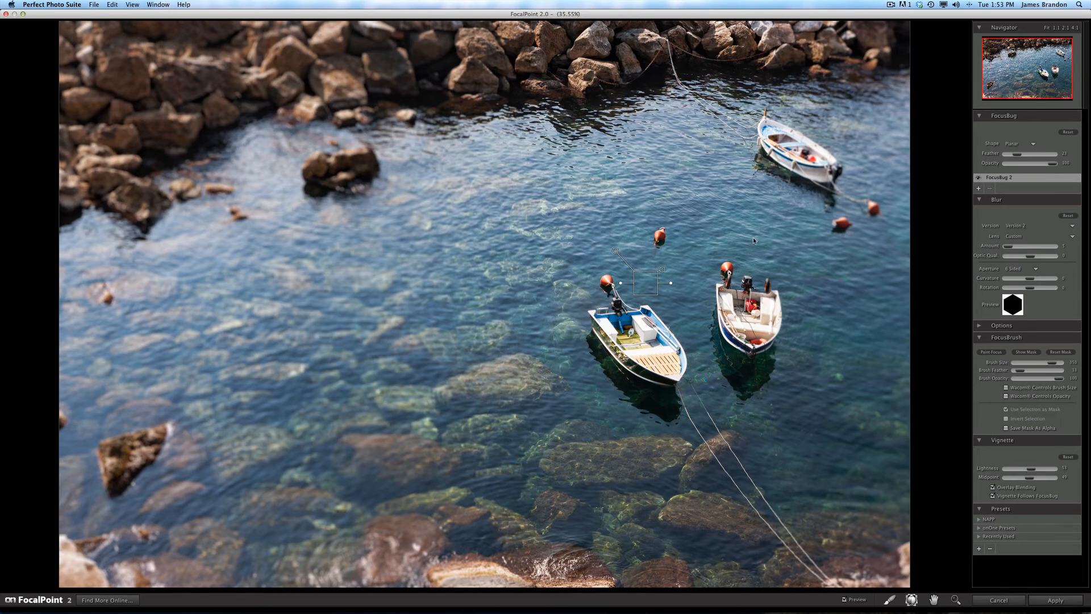
{"action": "mouse_move", "coordinate": [887, 272]}
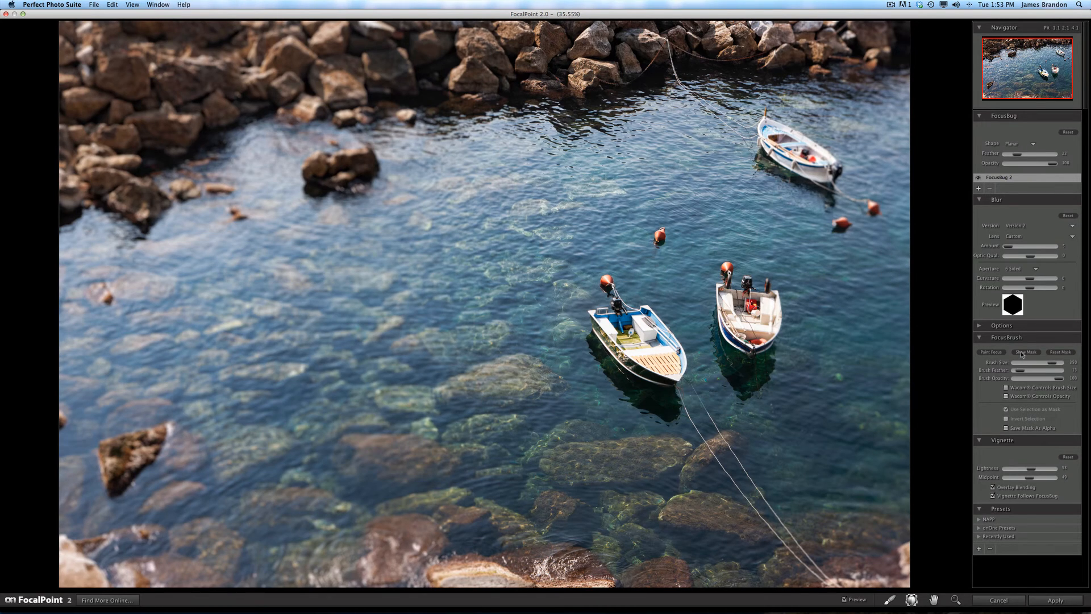
{"action": "left_click", "coordinate": [1026, 351]}
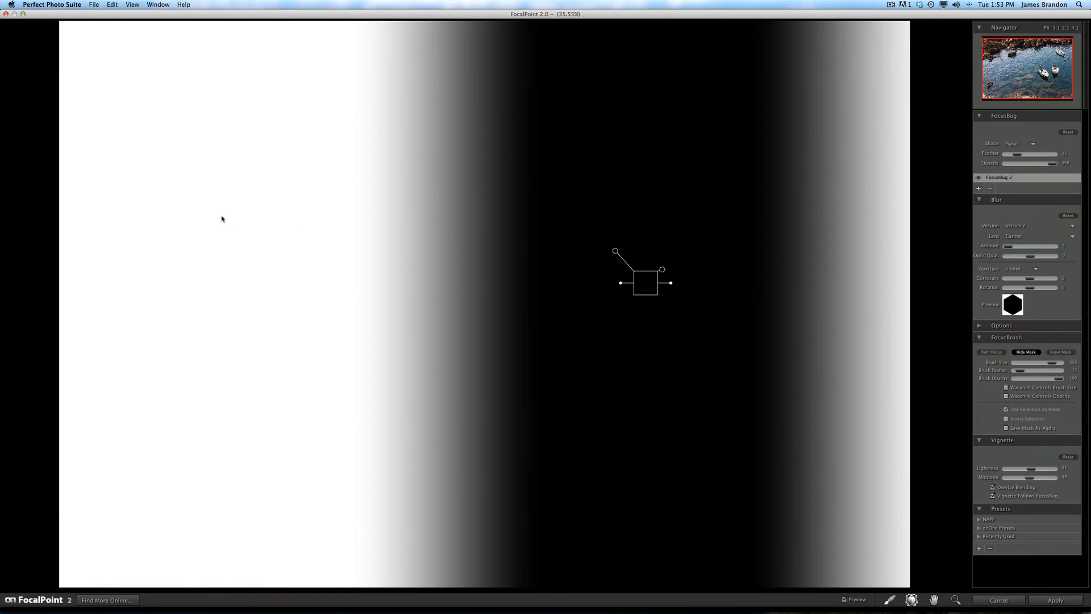
{"action": "mouse_move", "coordinate": [594, 277]}
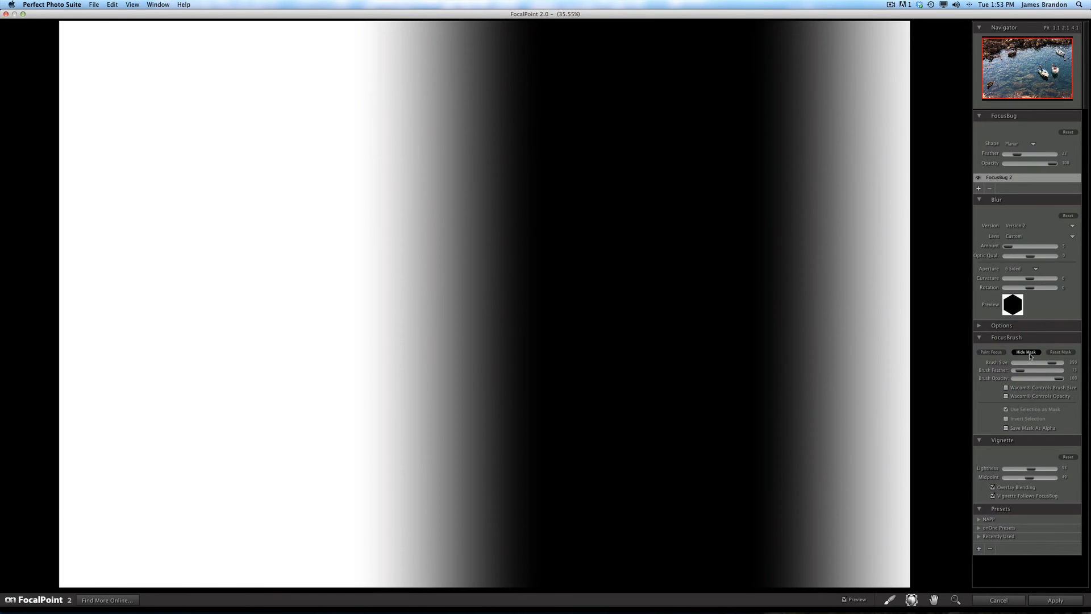
{"action": "left_click", "coordinate": [1026, 351]}
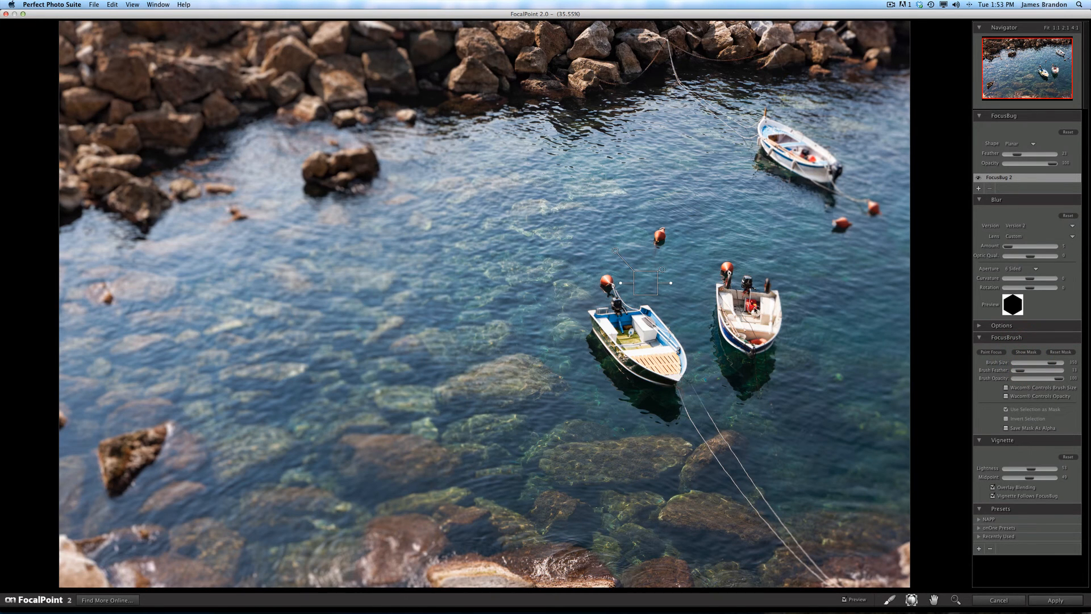
{"action": "mouse_move", "coordinate": [854, 313]}
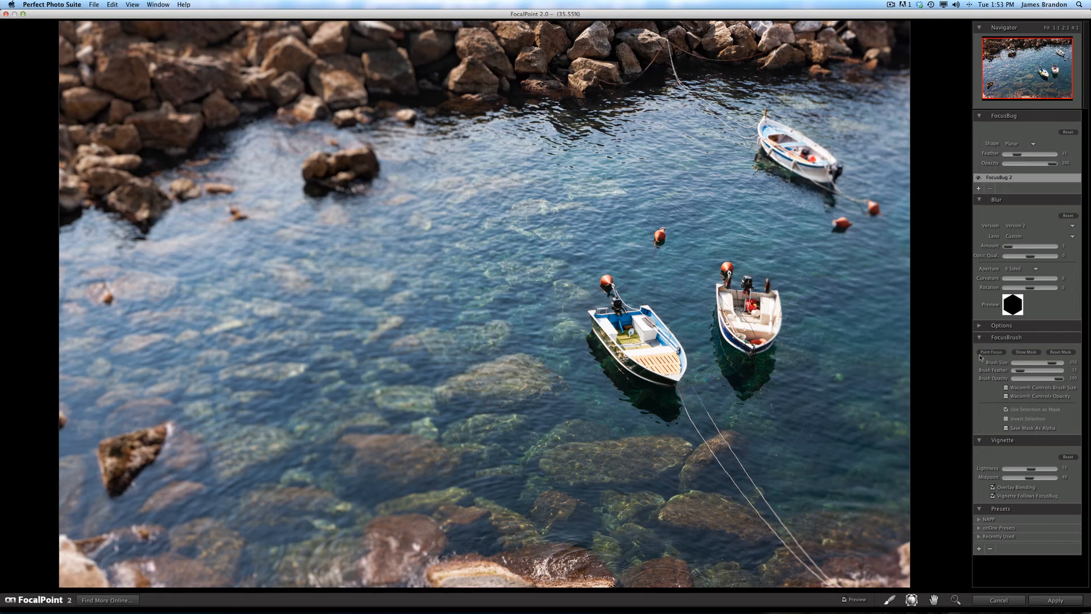
{"action": "mouse_move", "coordinate": [806, 436]}
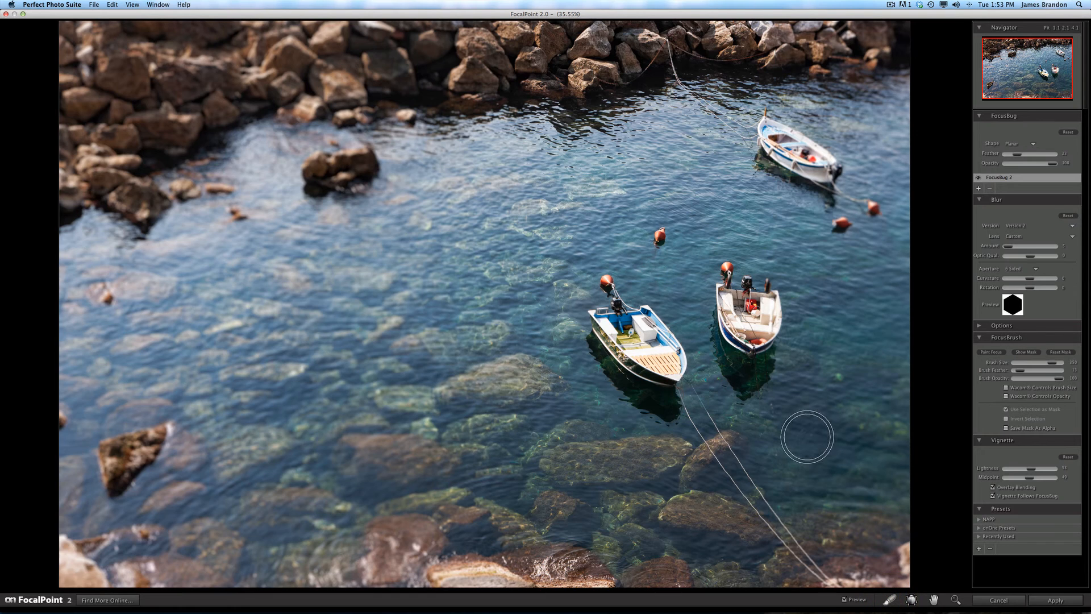
{"action": "mouse_move", "coordinate": [995, 356]}
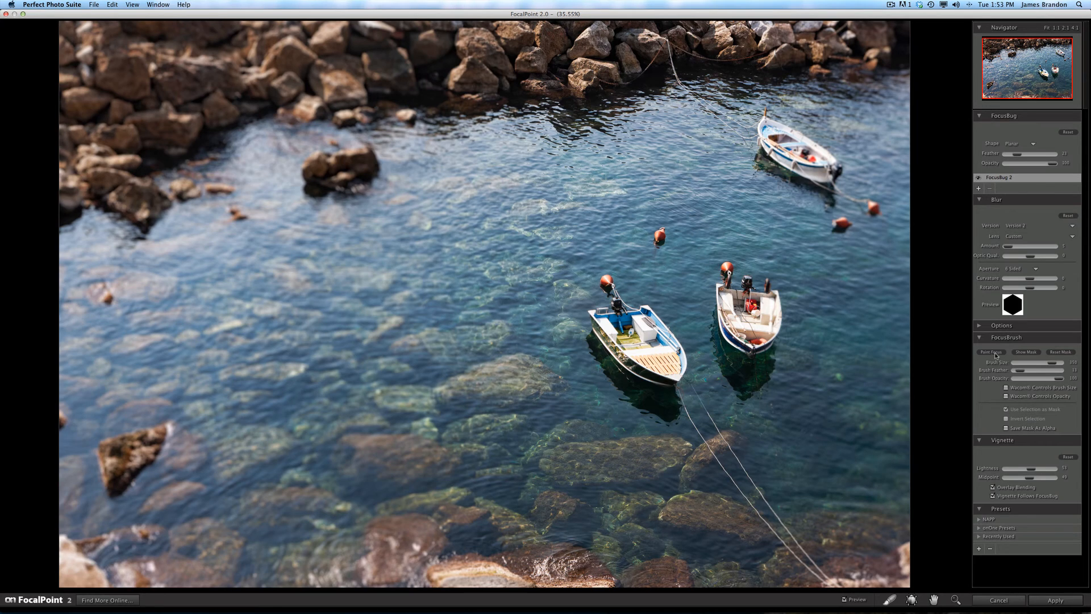
{"action": "mouse_move", "coordinate": [986, 355]}
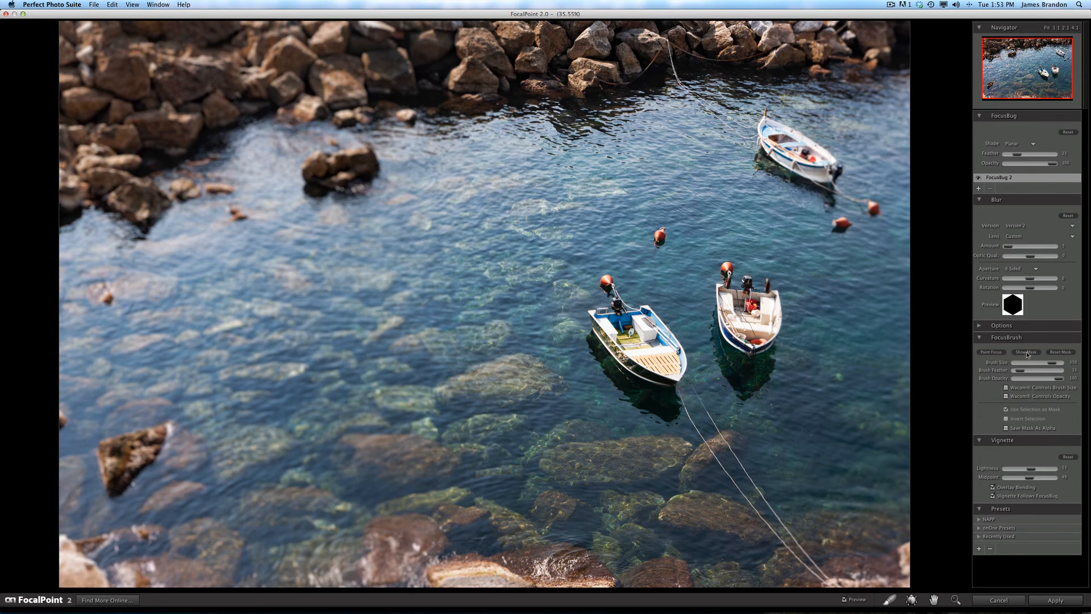
Step: Turn on Show Mask in the FocusBrush panel to display the mask overlay
{"action": "left_click", "coordinate": [1026, 351]}
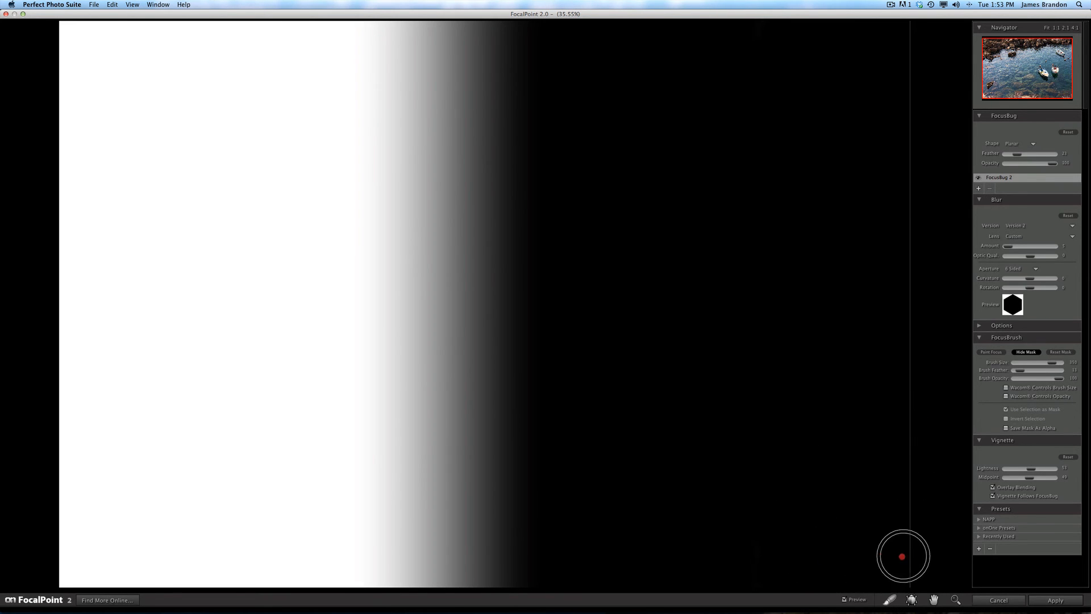
{"action": "mouse_move", "coordinate": [1026, 392]}
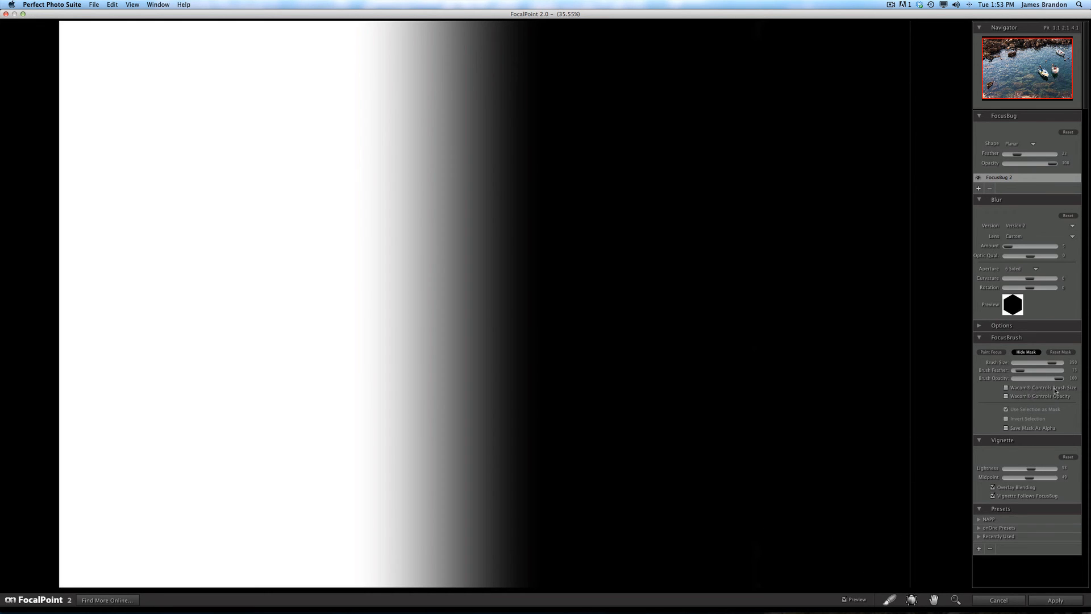
{"action": "mouse_move", "coordinate": [968, 410]}
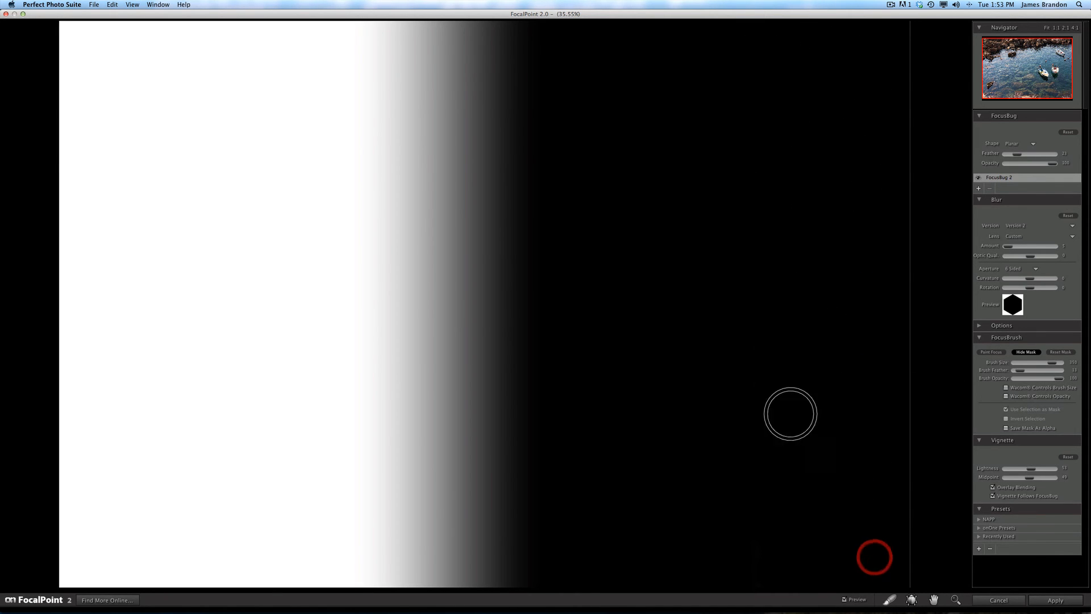
{"action": "mouse_move", "coordinate": [800, 125]}
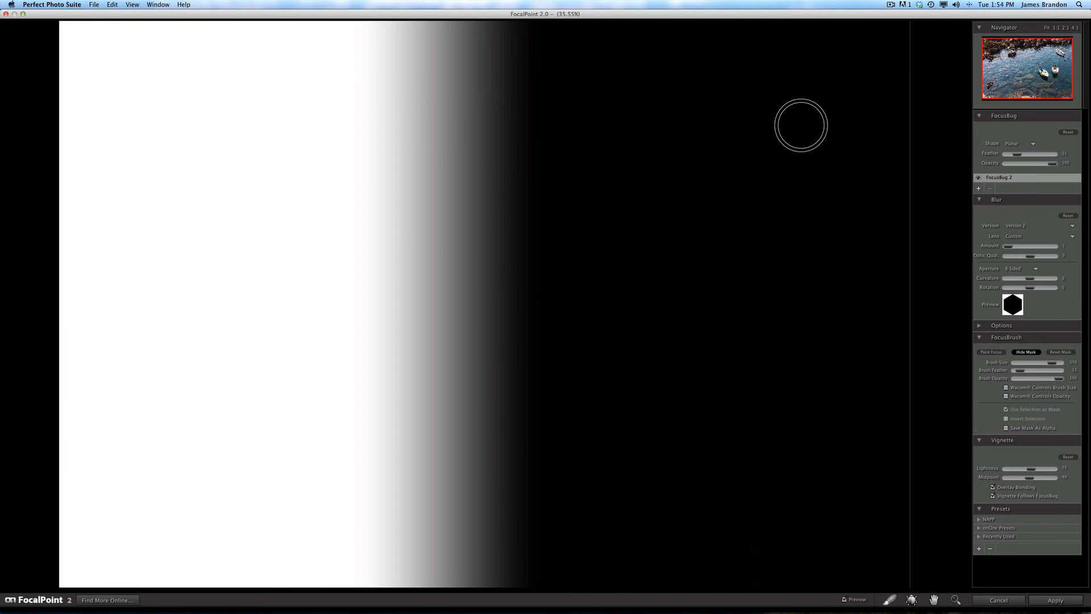
{"action": "mouse_move", "coordinate": [809, 144]}
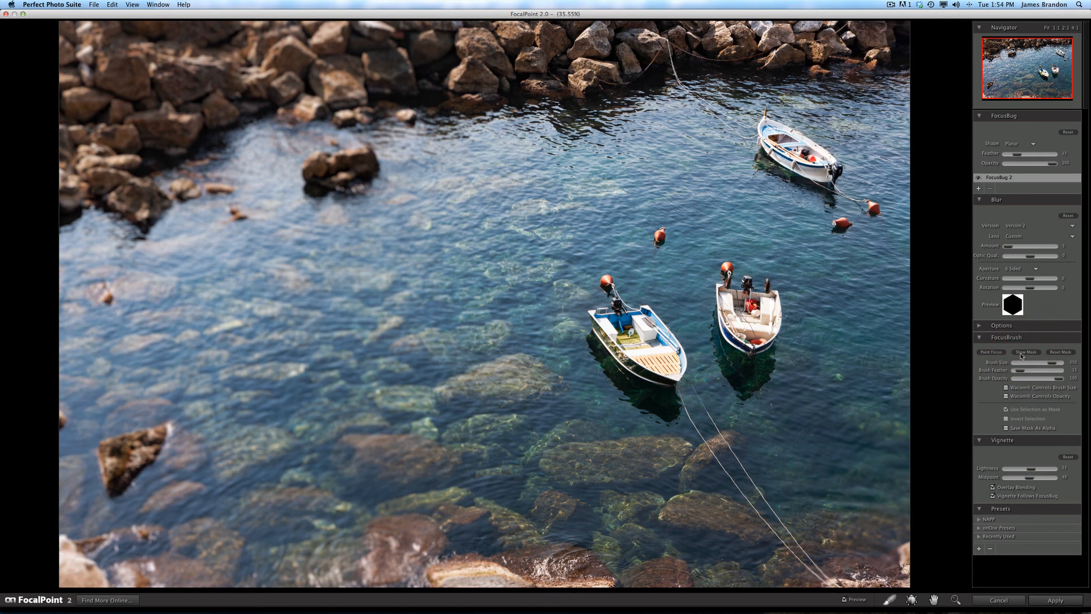
{"action": "mouse_move", "coordinate": [832, 43]}
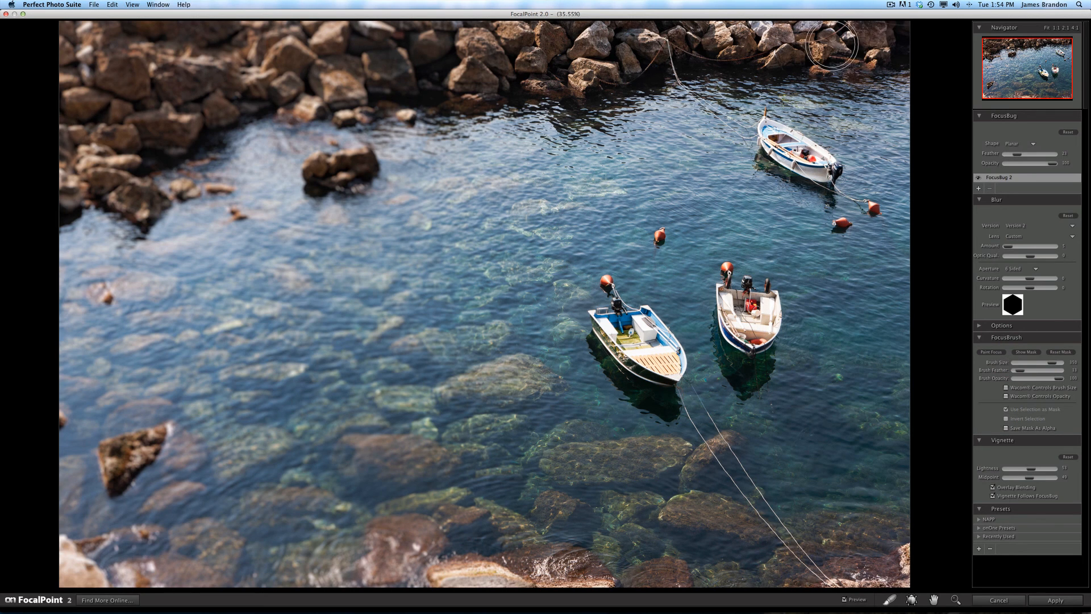
{"action": "mouse_move", "coordinate": [769, 409]}
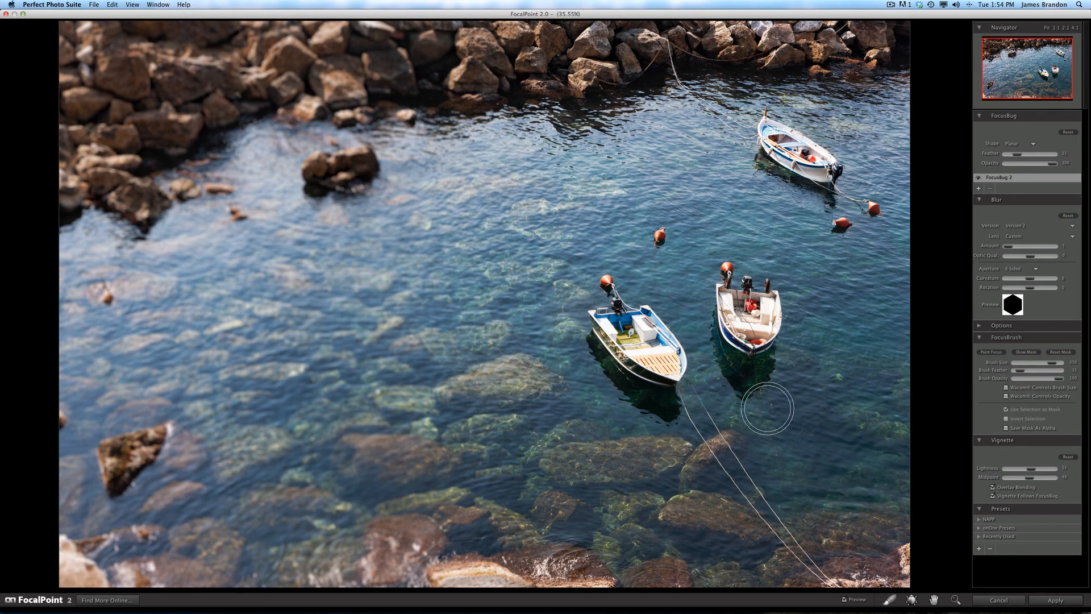
{"action": "mouse_move", "coordinate": [899, 307]}
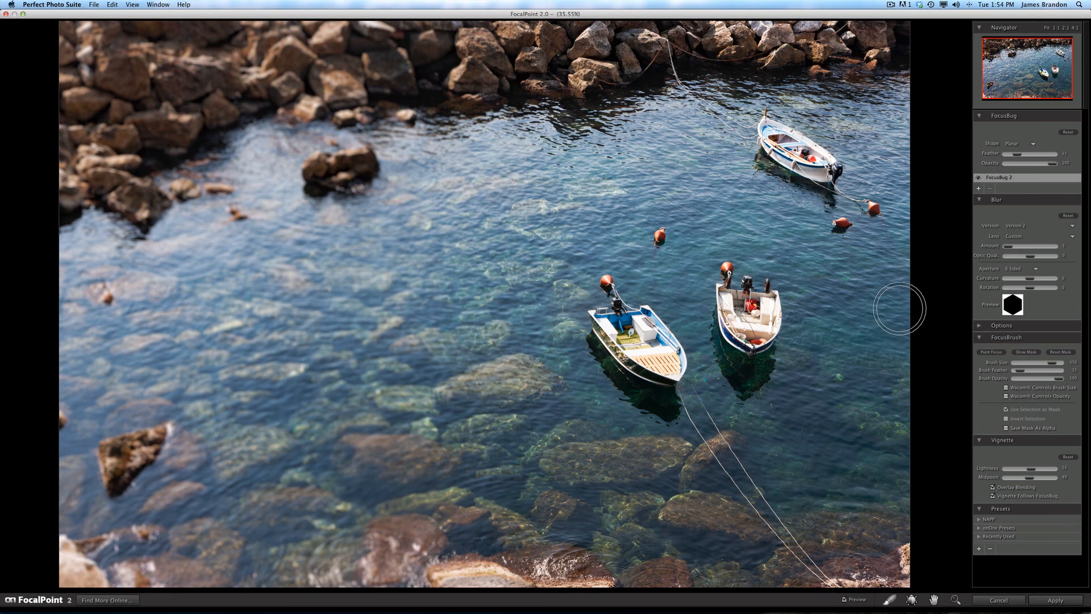
{"action": "mouse_move", "coordinate": [818, 298]}
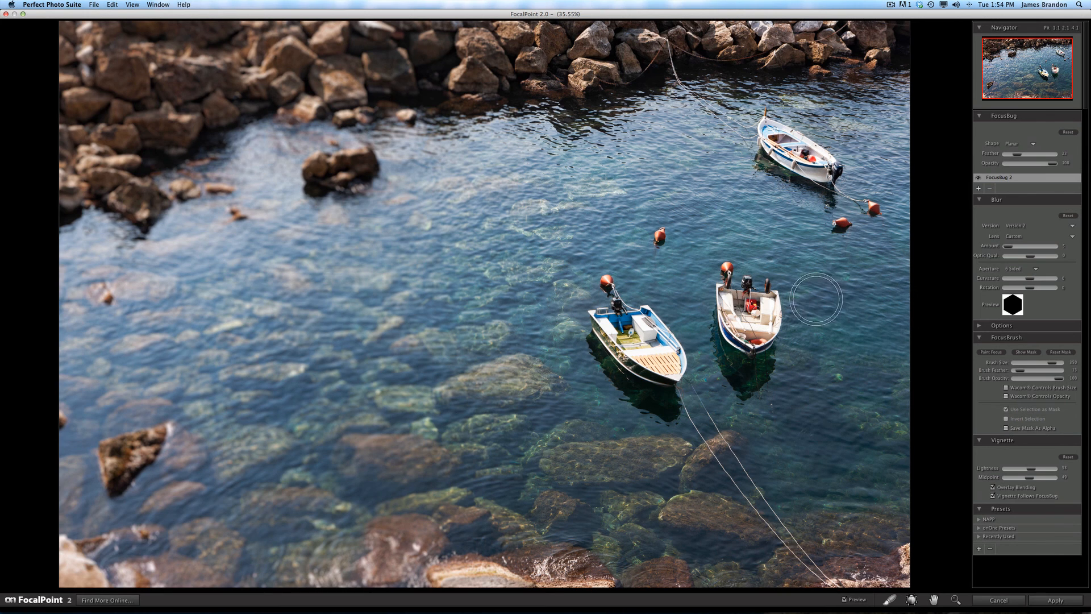
{"action": "mouse_move", "coordinate": [372, 284]}
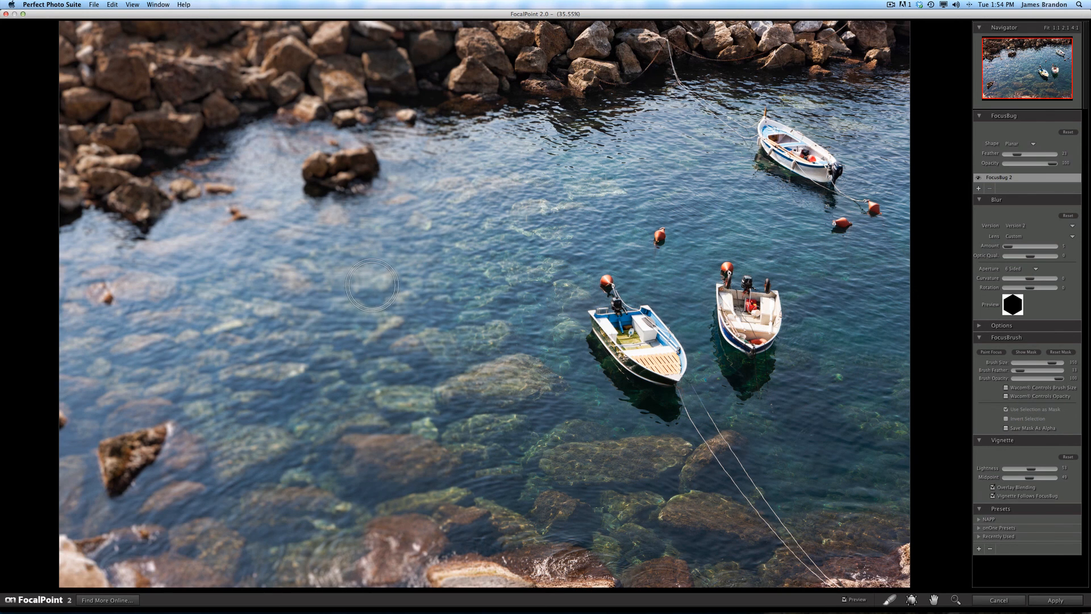
{"action": "mouse_move", "coordinate": [372, 294]}
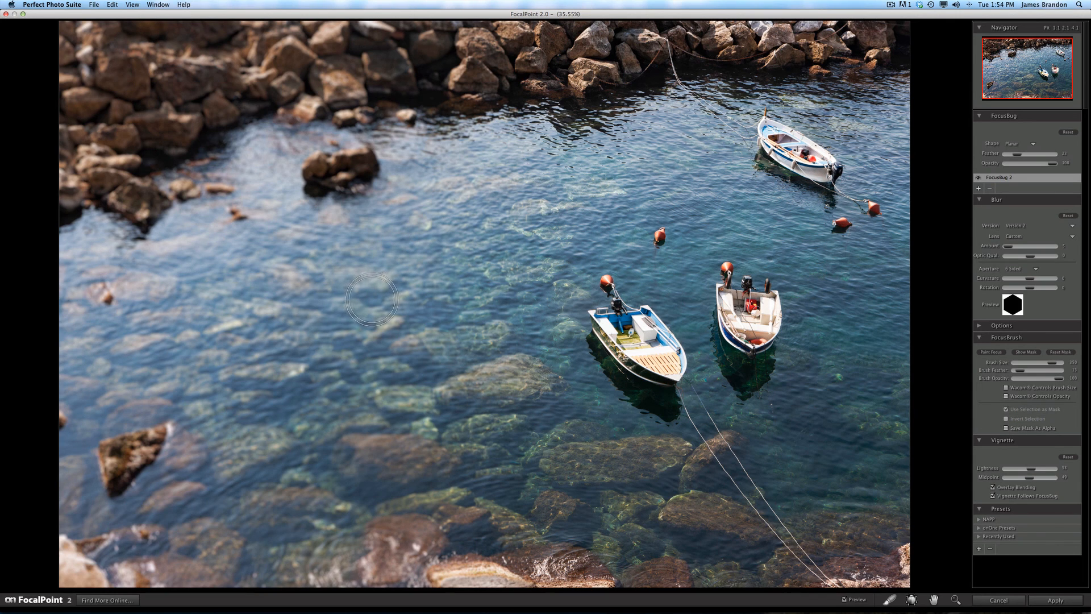
{"action": "mouse_move", "coordinate": [369, 298]}
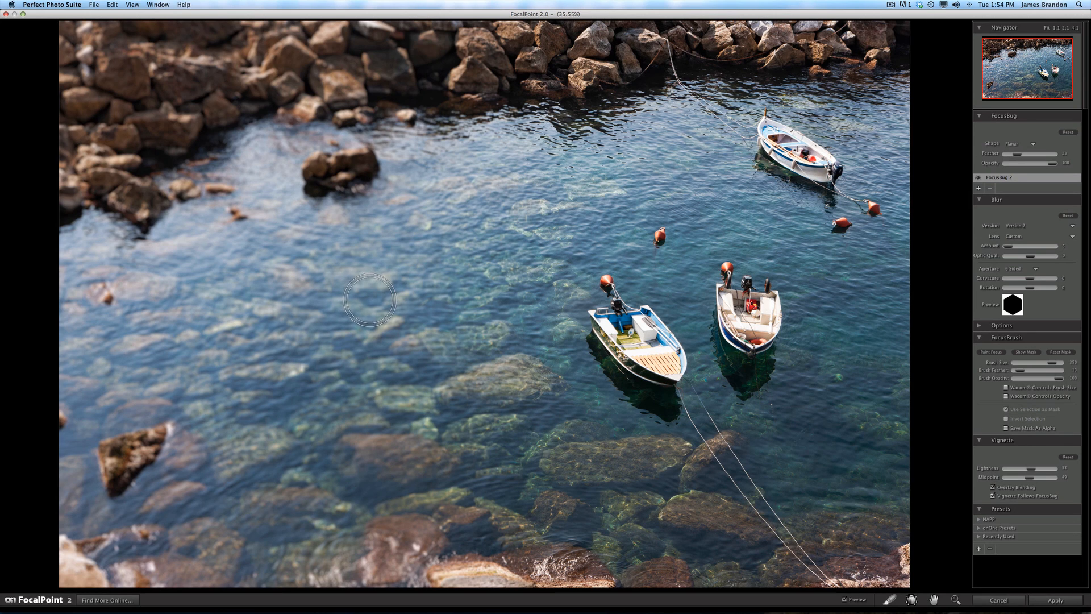
{"action": "mouse_move", "coordinate": [366, 297]}
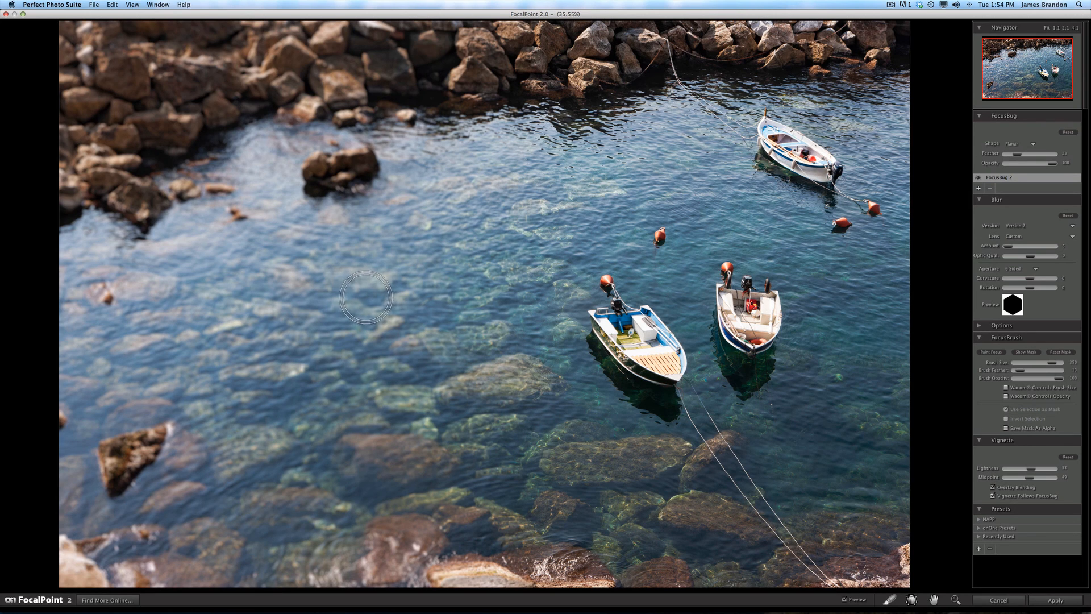
{"action": "mouse_move", "coordinate": [390, 304]}
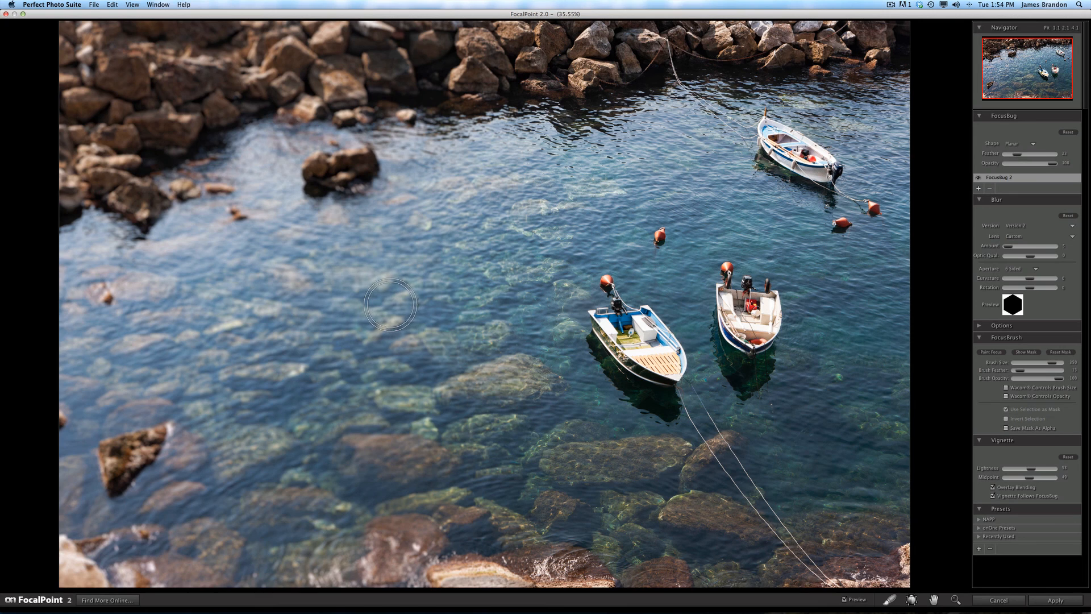
{"action": "mouse_move", "coordinate": [388, 307]}
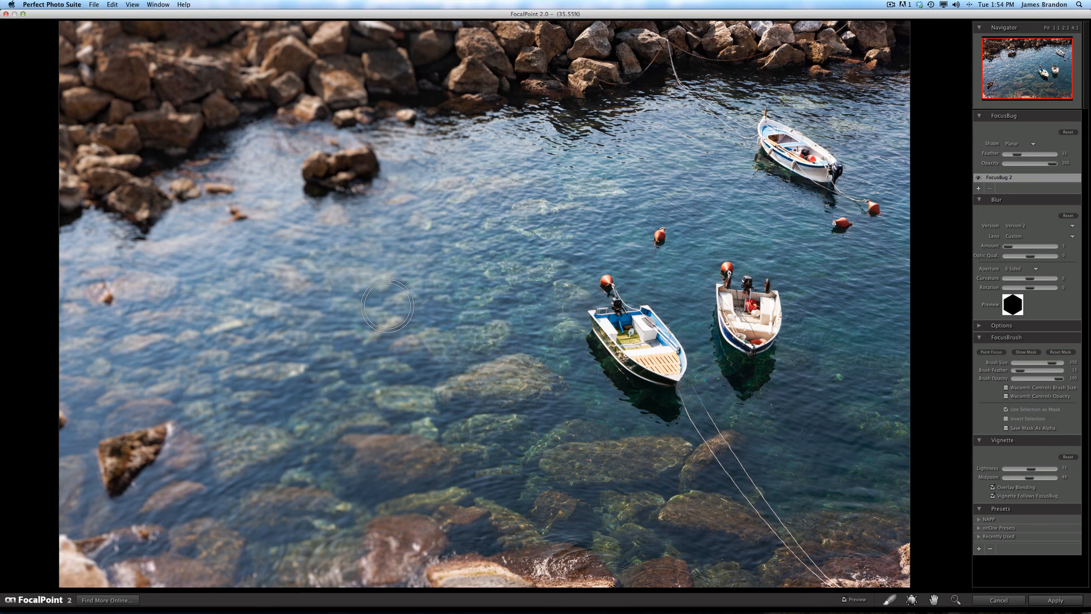
{"action": "mouse_move", "coordinate": [380, 307]}
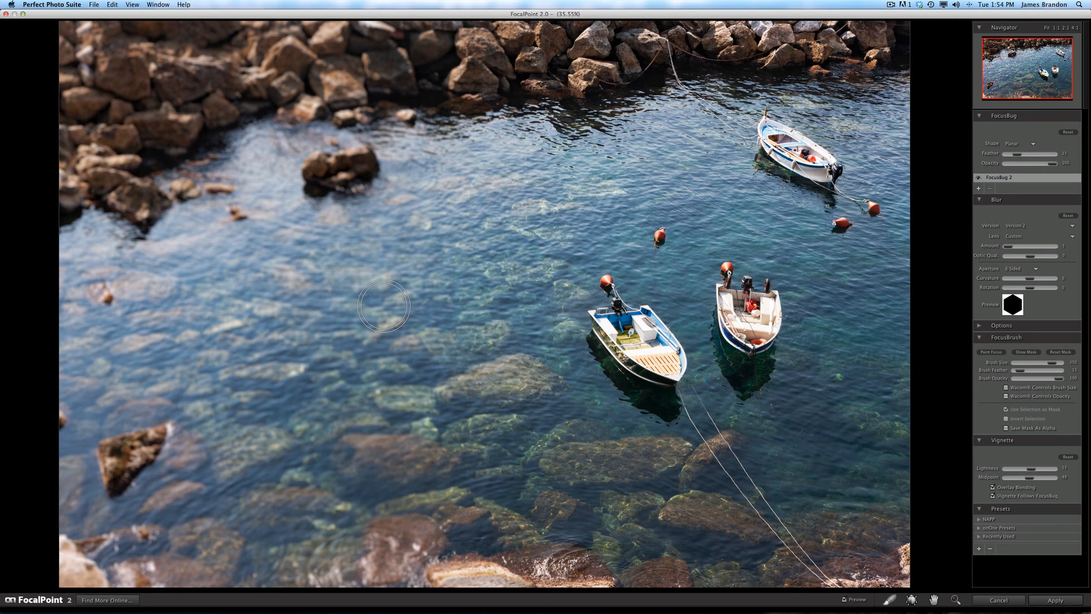
{"action": "mouse_move", "coordinate": [381, 307]}
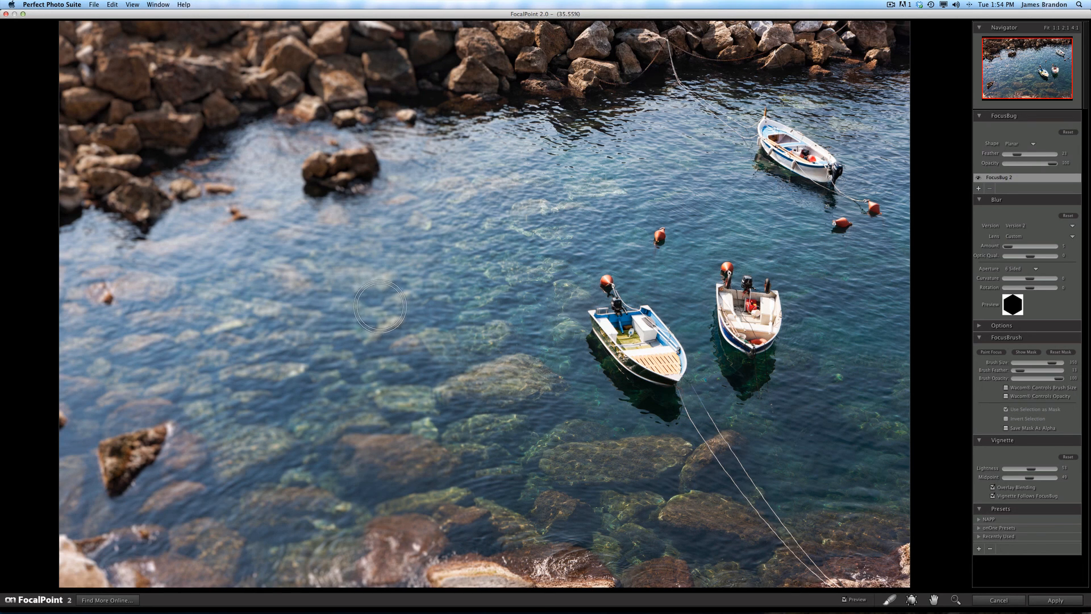